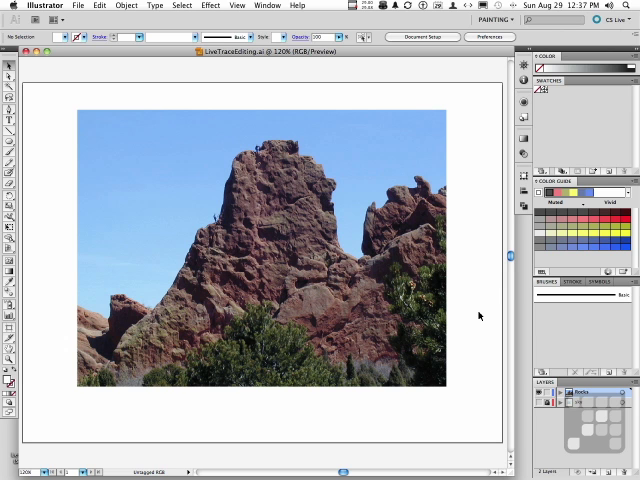
{"action": "mouse_move", "coordinate": [336, 296]}
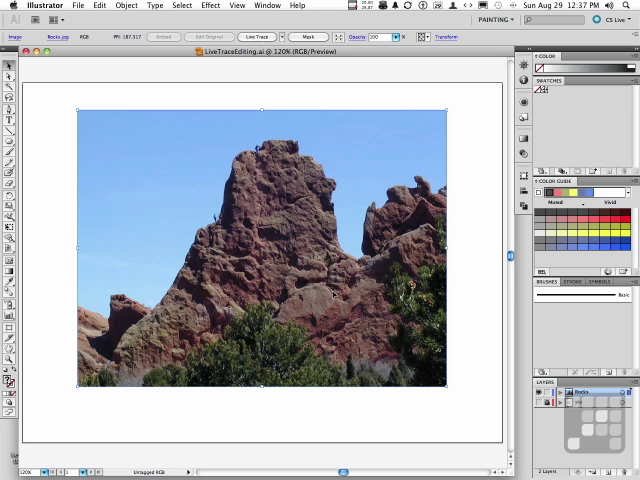
{"action": "mouse_move", "coordinate": [272, 240]}
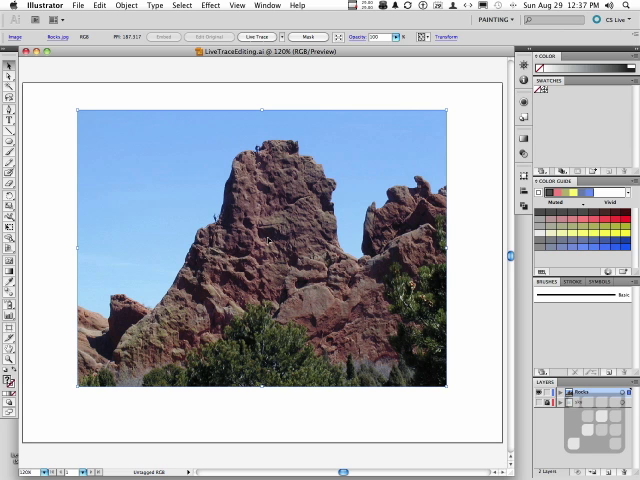
{"action": "mouse_move", "coordinate": [246, 176]}
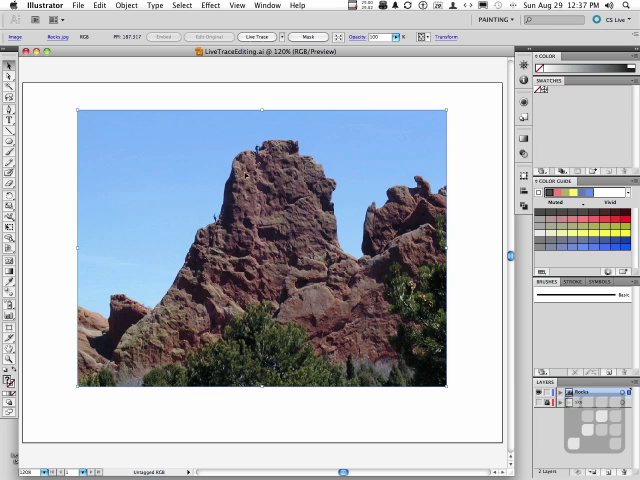
{"action": "mouse_move", "coordinate": [258, 166]}
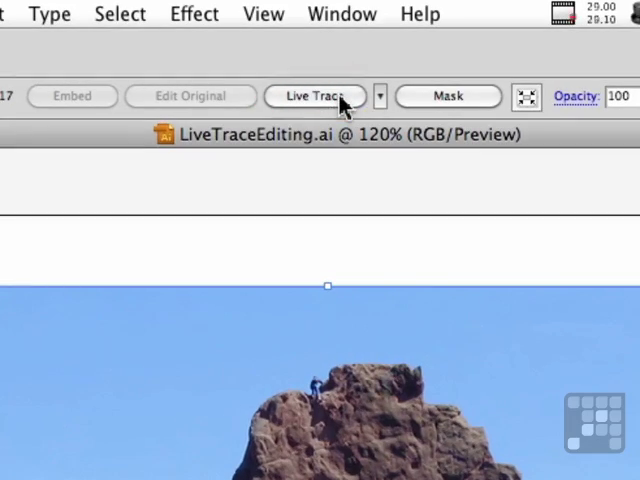
- Live Trace the rock photo with a grayscale preset, Max Colors 6 and Min Area 70 px
{"action": "left_click", "coordinate": [314, 96]}
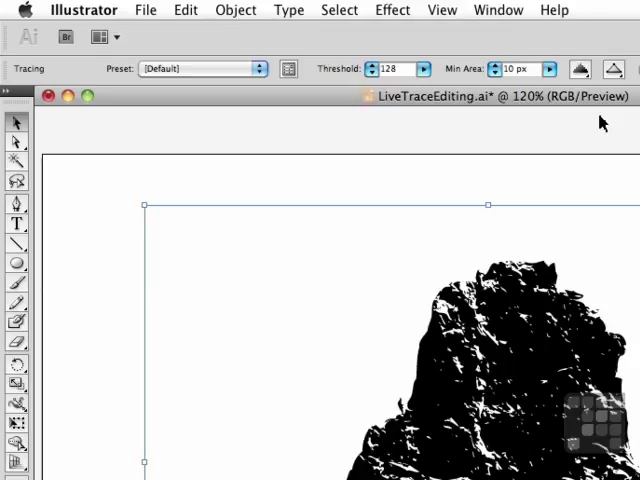
{"action": "left_click", "coordinate": [258, 68]}
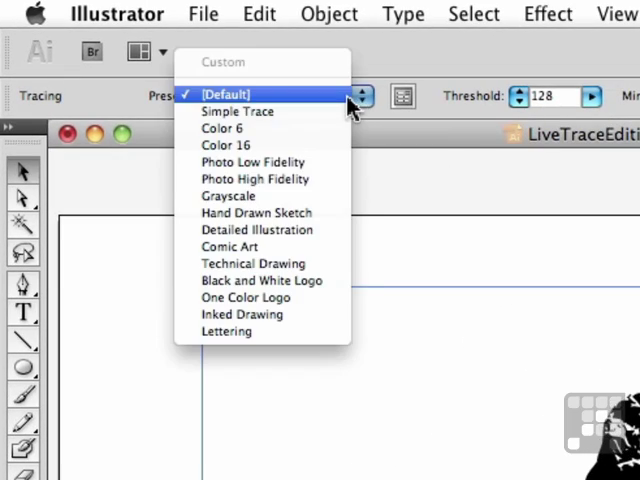
{"action": "left_click", "coordinate": [228, 196]}
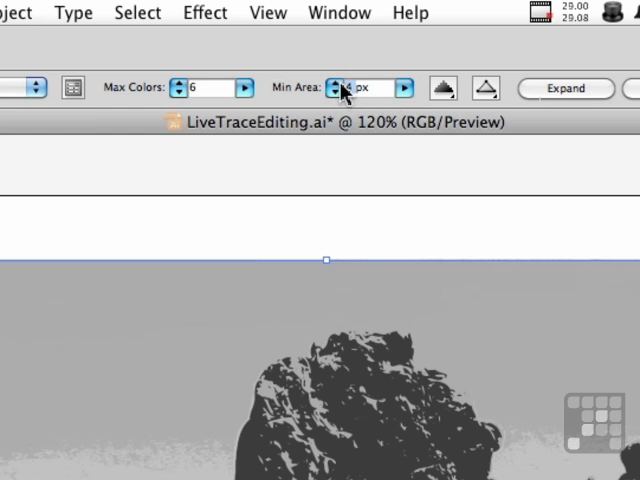
{"action": "mouse_move", "coordinate": [344, 90]}
{"action": "type", "text": "70 "}
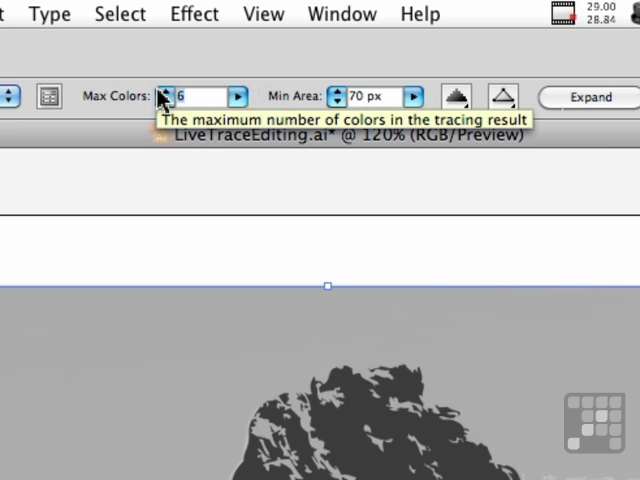
{"action": "left_click", "coordinate": [168, 90]}
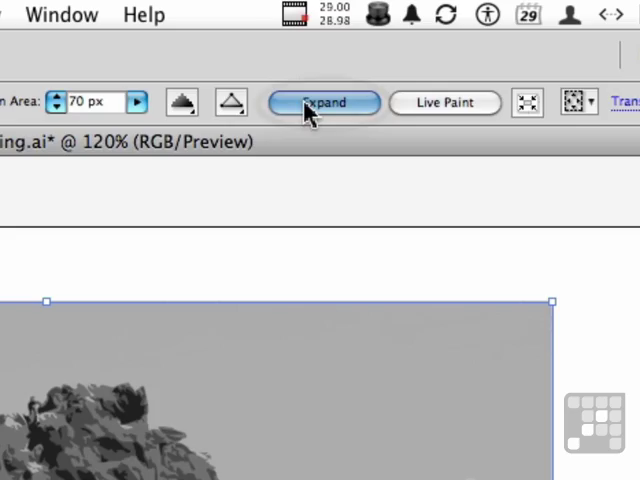
- Expand the grayscale trace into editable vector paths and deselect the artwork
{"action": "left_click", "coordinate": [324, 102]}
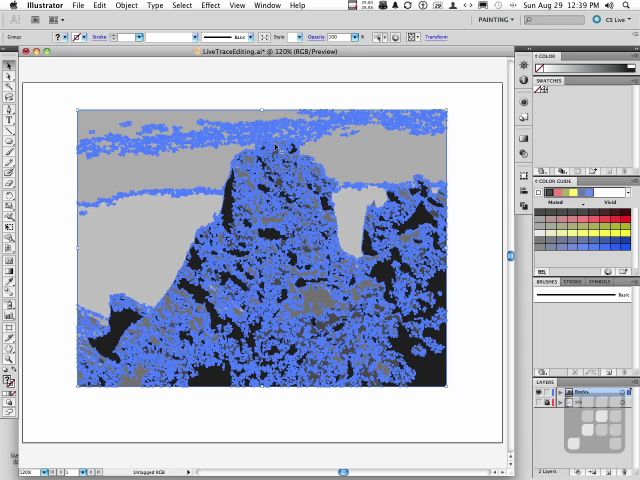
{"action": "mouse_move", "coordinate": [330, 144]}
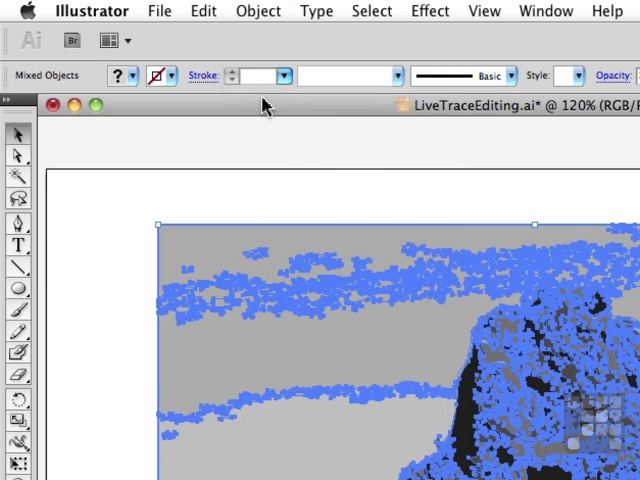
{"action": "left_click", "coordinate": [258, 12]}
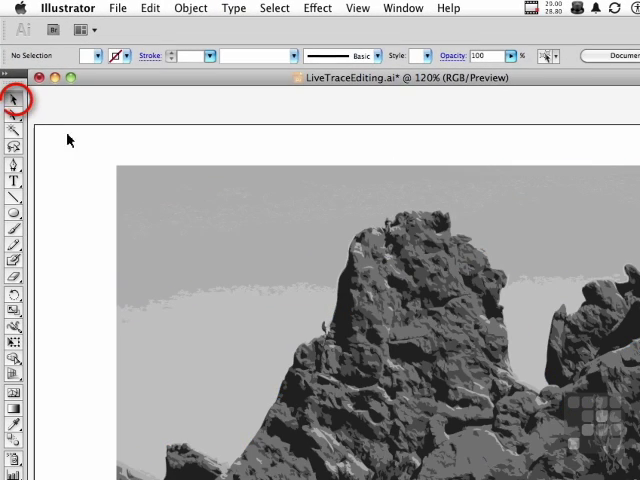
- Select and delete the light gray sky shapes, leaving the rocks on white
{"action": "left_click_drag", "start_coordinate": [84, 148], "coordinate": [224, 340]}
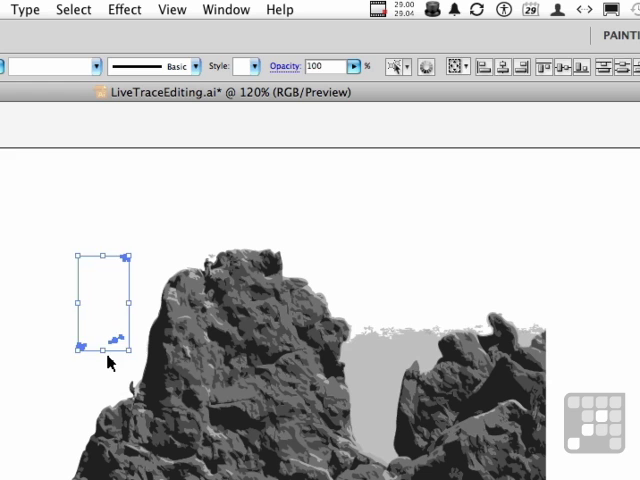
{"action": "left_click", "coordinate": [384, 336]}
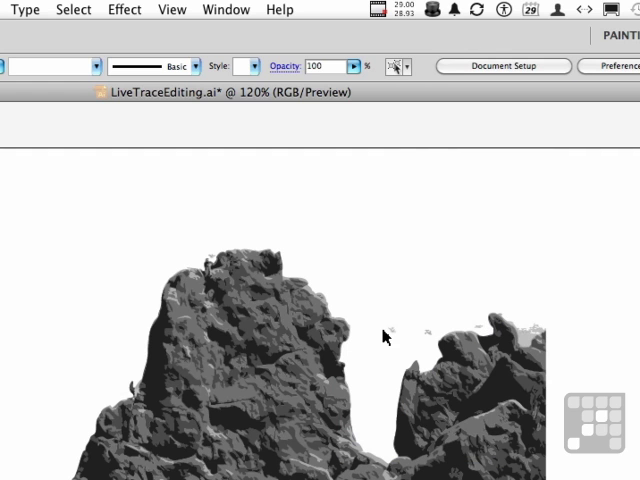
{"action": "mouse_move", "coordinate": [434, 332]}
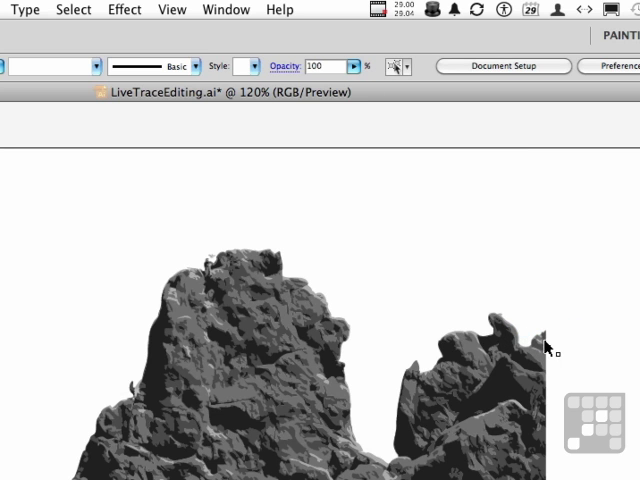
{"action": "mouse_move", "coordinate": [572, 336]}
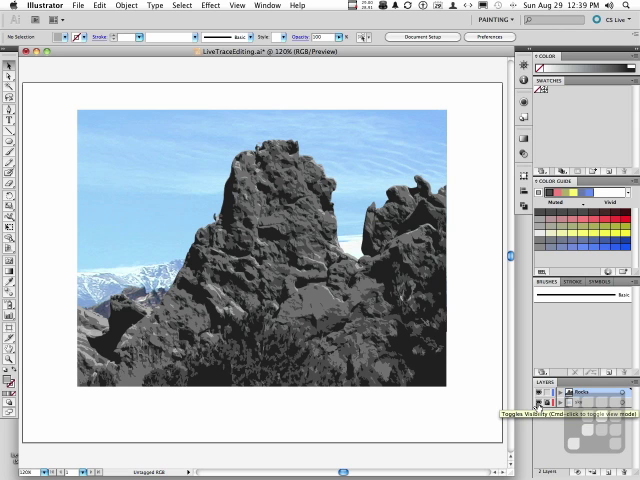
- Show and lock the photo sky layer, then select all artwork on the Rocks layer
{"action": "left_click", "coordinate": [552, 420]}
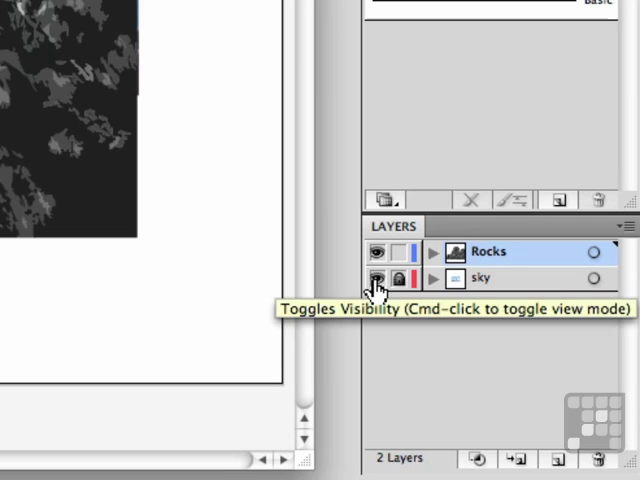
{"action": "left_click", "coordinate": [378, 278]}
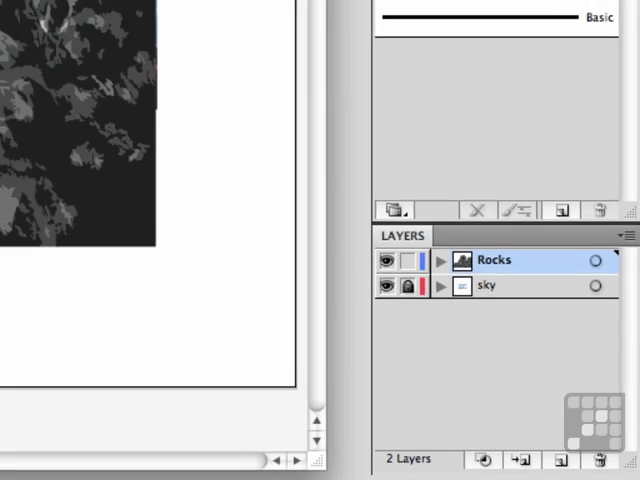
{"action": "key", "text": "ctrl+a"}
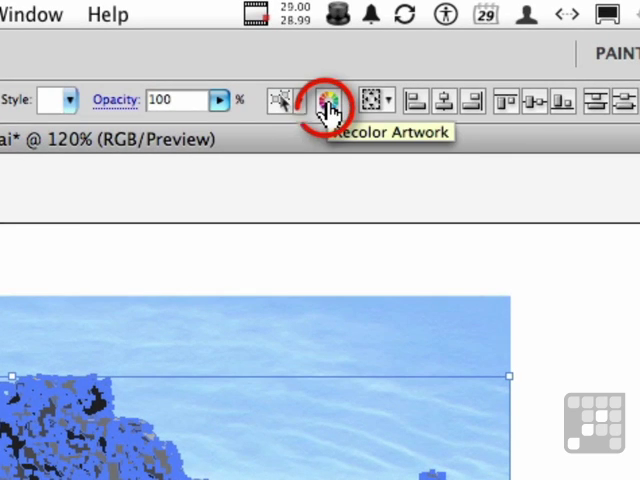
- Bring up the Recolor Artwork dialog for the selected traced rocks
{"action": "left_click", "coordinate": [326, 100]}
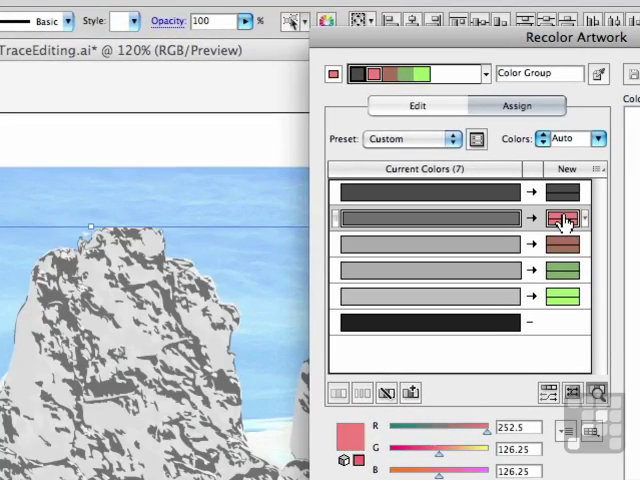
- Replace a gray tone with a deep red in Recolor Artwork and apply it to the rocks
{"action": "double_click", "coordinate": [564, 218]}
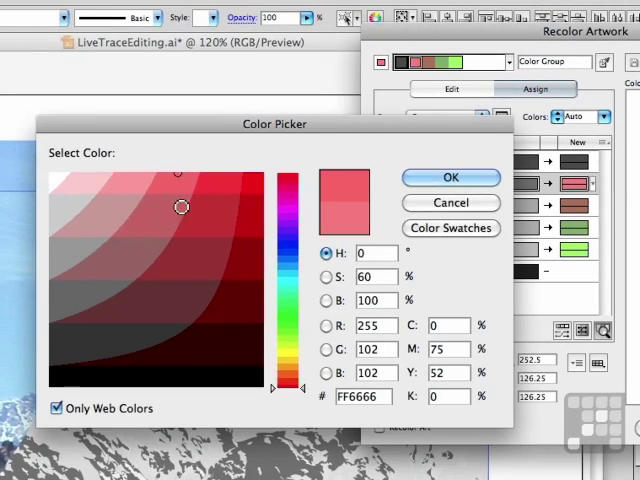
{"action": "left_click", "coordinate": [240, 208]}
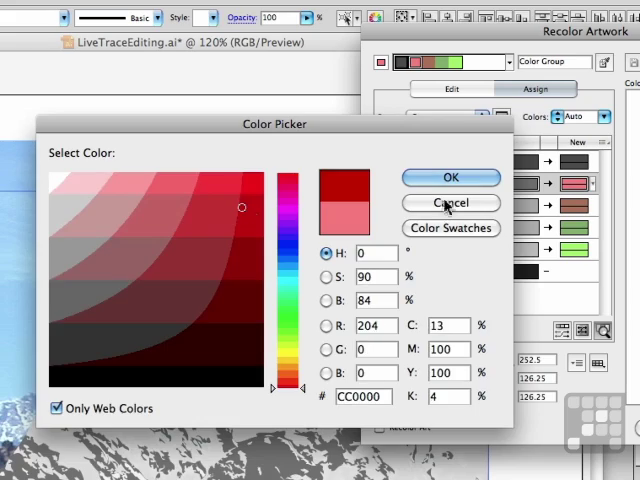
{"action": "left_click", "coordinate": [450, 176]}
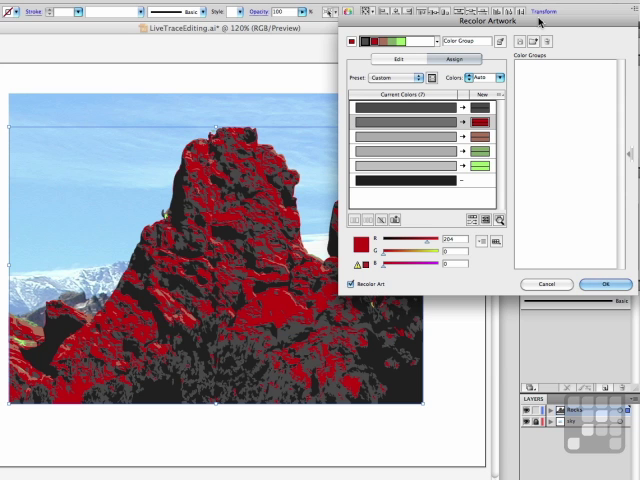
{"action": "mouse_move", "coordinate": [584, 48]}
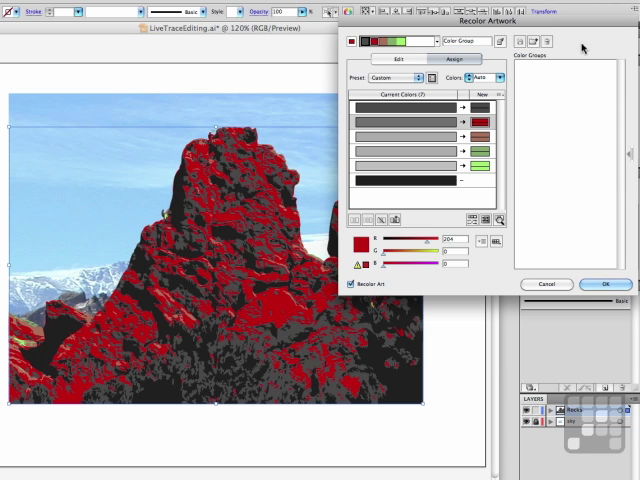
{"action": "left_click", "coordinate": [596, 284]}
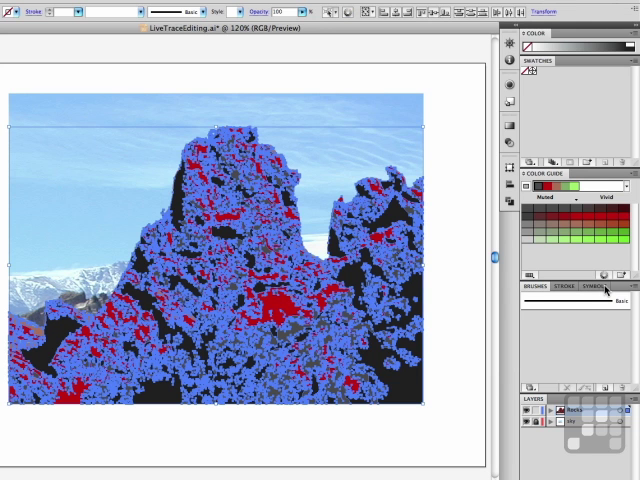